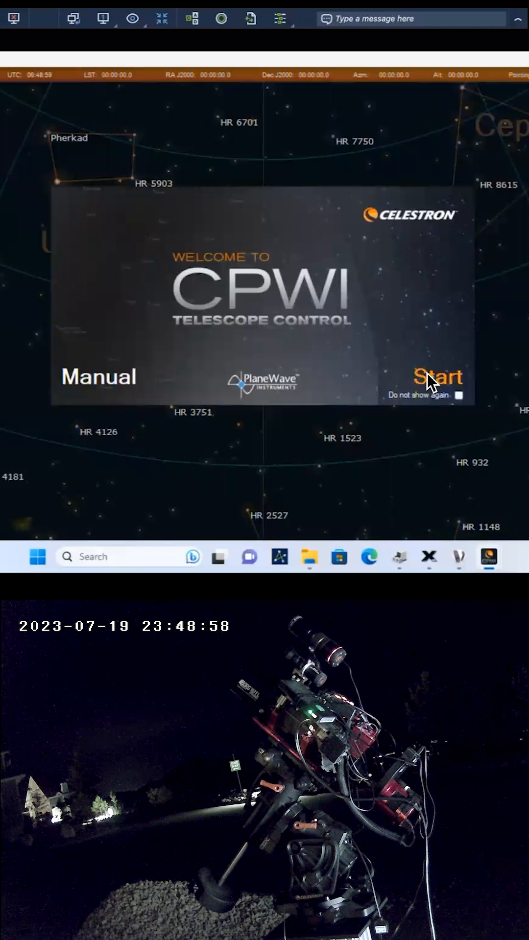
Step: Start telescope control from the welcome screen and connect to the CGX mount
click(438, 376)
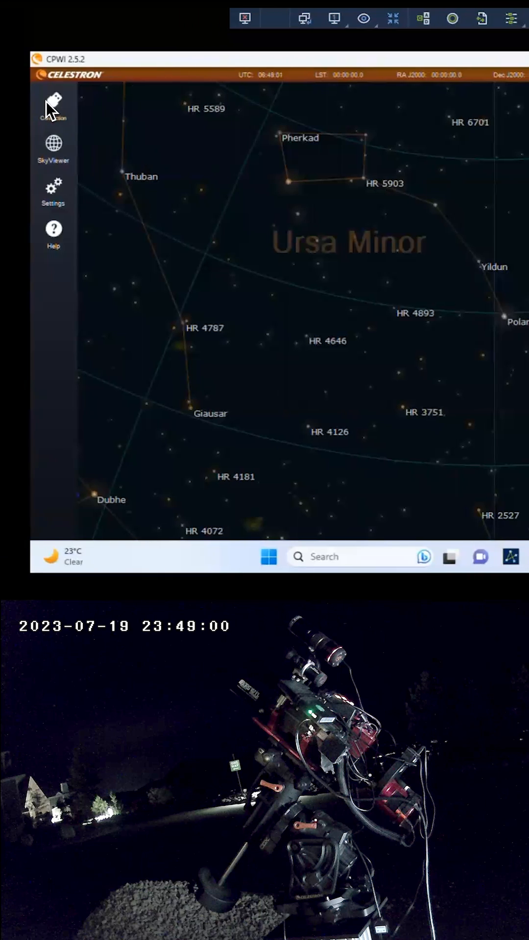
click(53, 105)
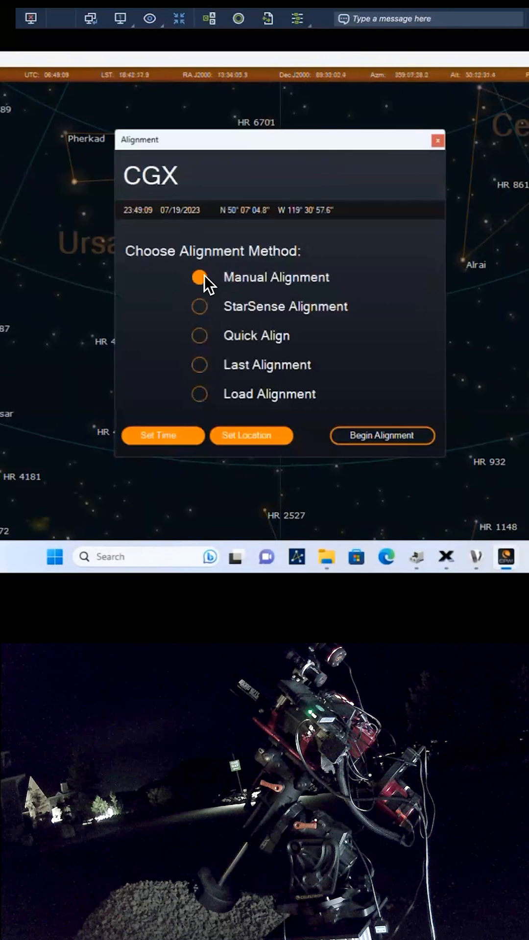
Step: Choose StarSense Alignment as the alignment method and begin it
click(199, 306)
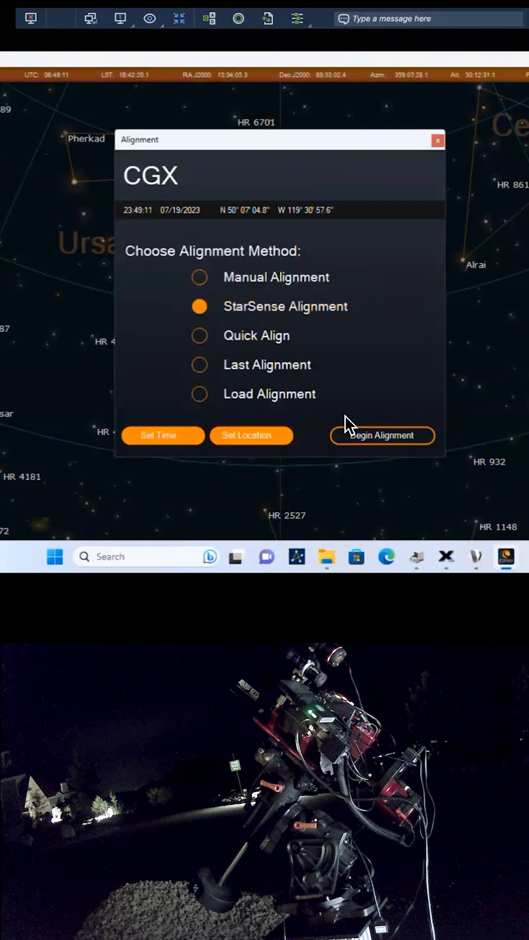
click(382, 435)
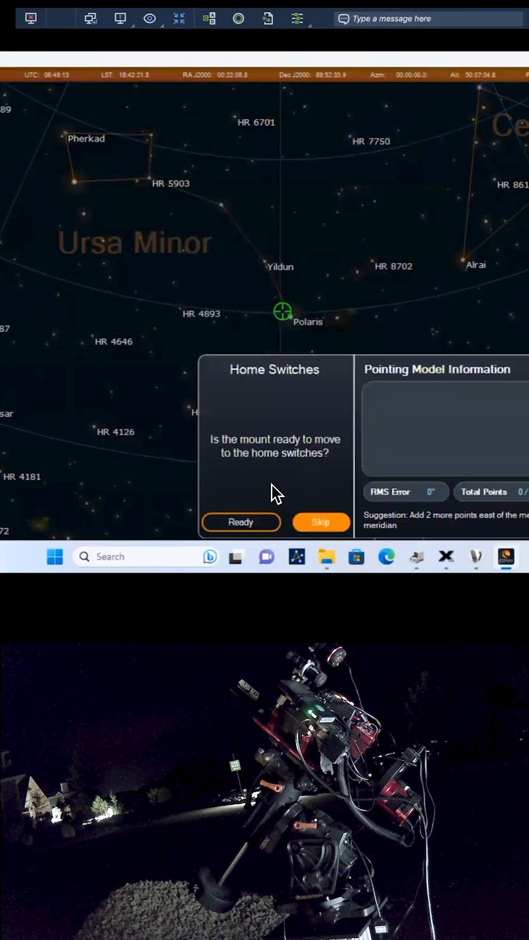
mouse_move(241, 522)
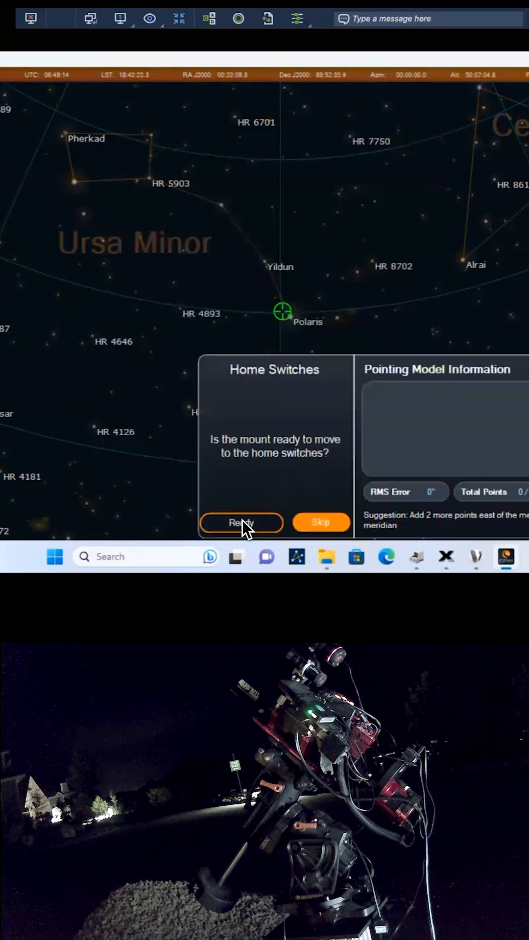
Step: Confirm Ready for home switches and StarSense alignment, then decline SSAG polar alignment
click(241, 523)
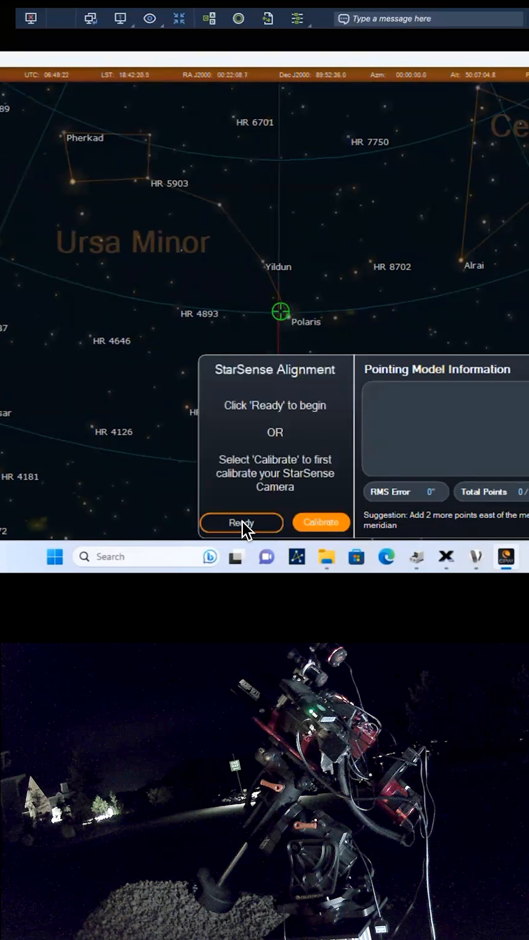
click(241, 522)
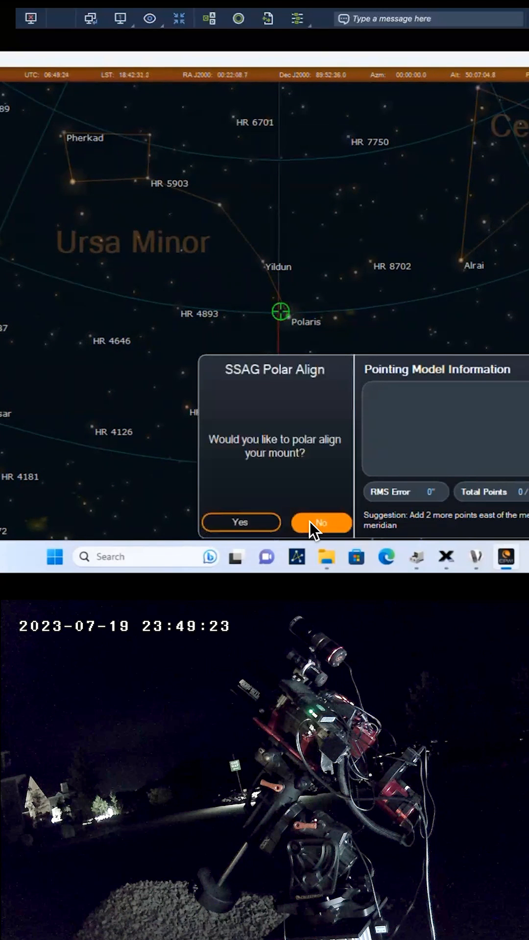
click(320, 523)
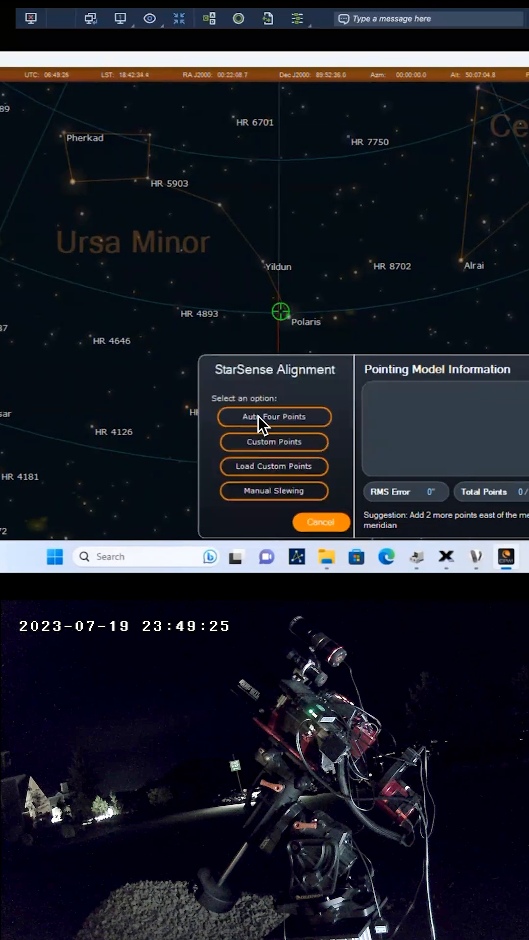
click(273, 416)
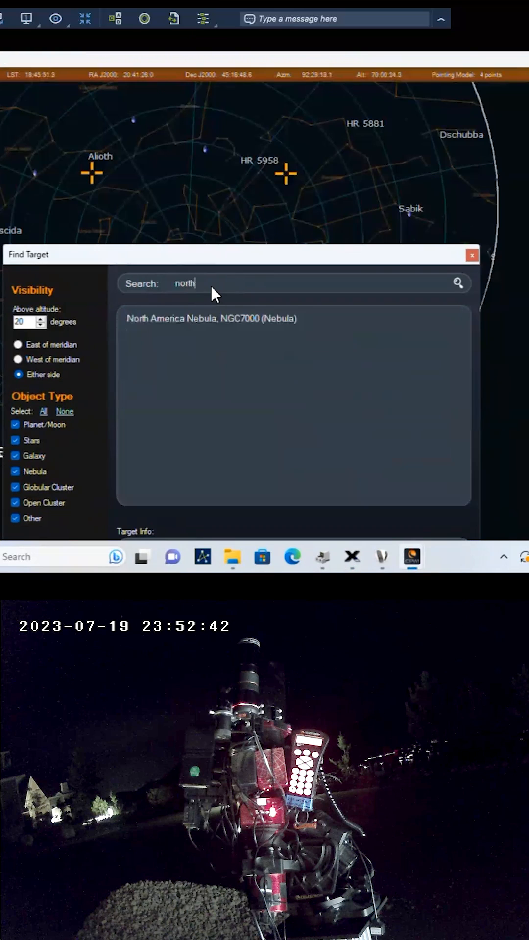
Step: Pick North America Nebula, NGC7000 from the search results to slew there
click(212, 318)
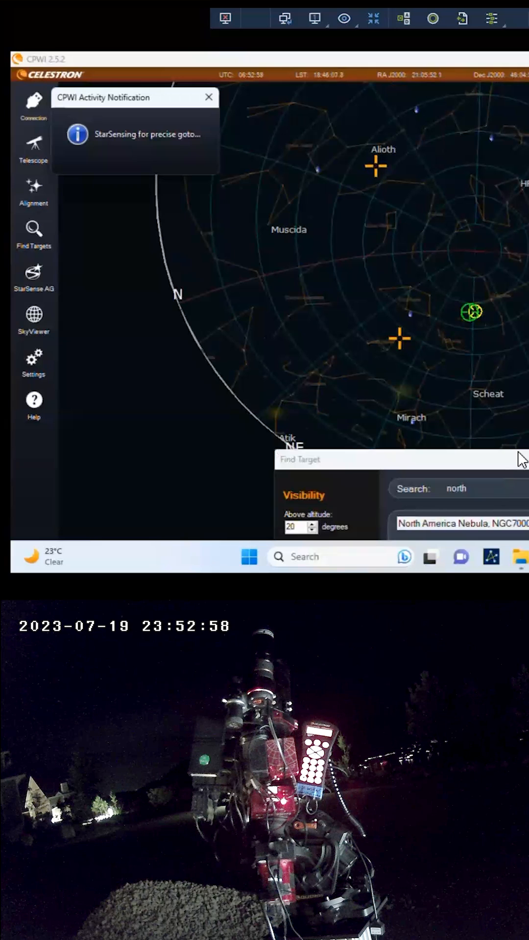
Step: Enable guiding in the StarSense AG autoguider options
click(209, 96)
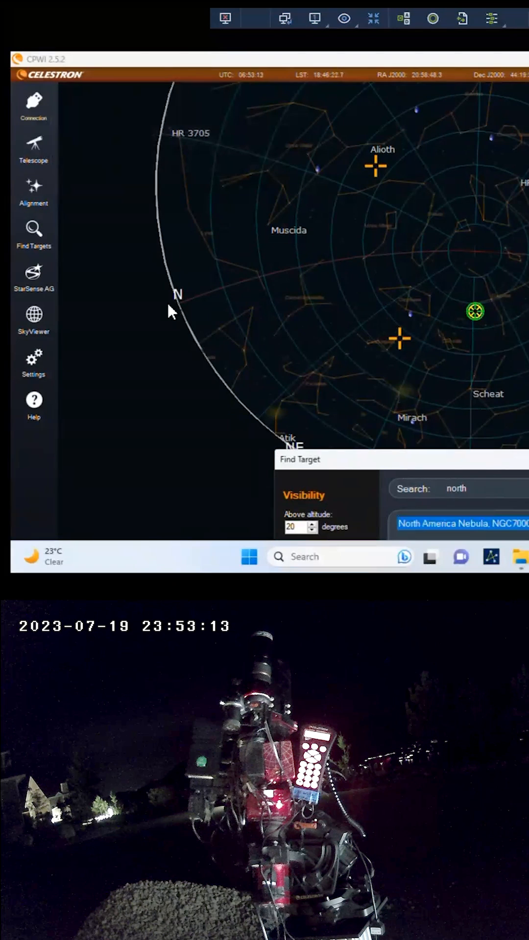
click(33, 276)
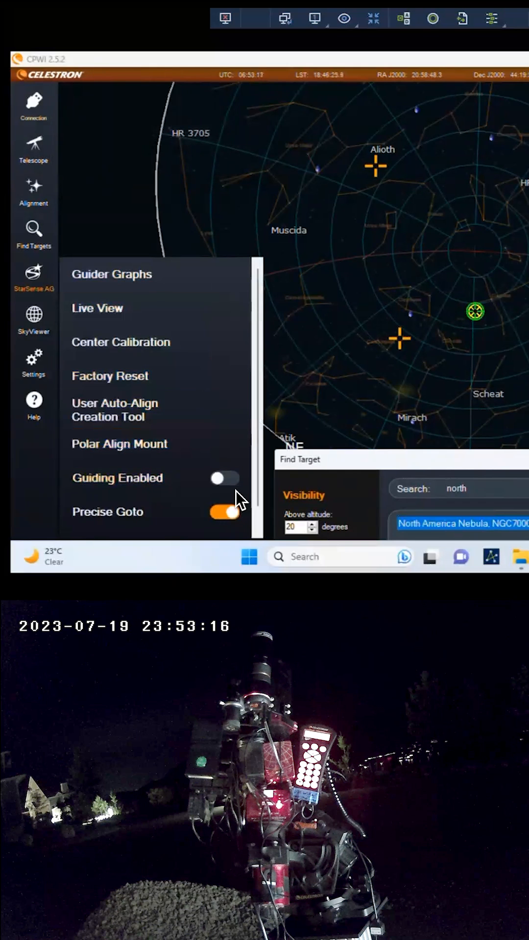
click(223, 477)
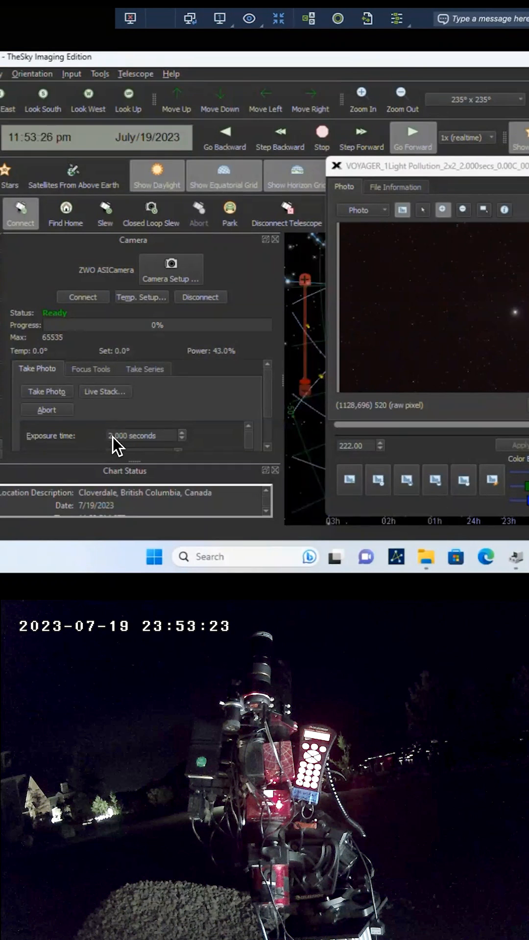
Step: Enter 60.000 seconds as the ZWO camera's exposure time
text(60.000)
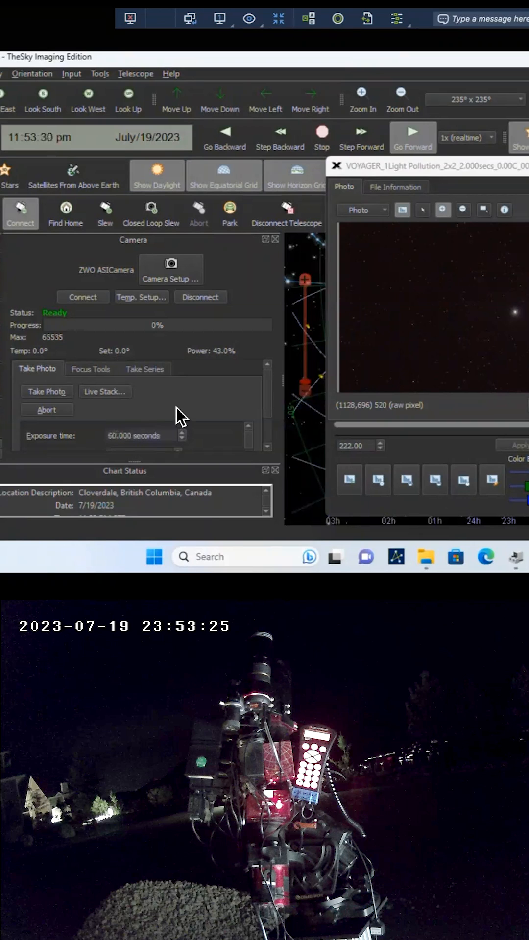